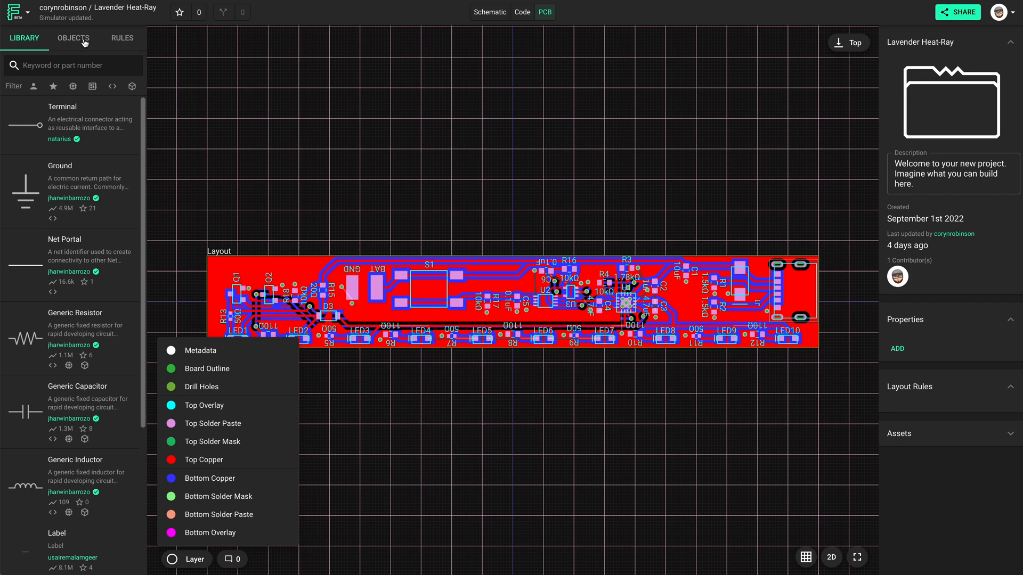
- Show the Lavender Heat-Ray object tree listing 5V, BAT, capacitors, LEDs and resistors
{"action": "left_click", "coordinate": [73, 38]}
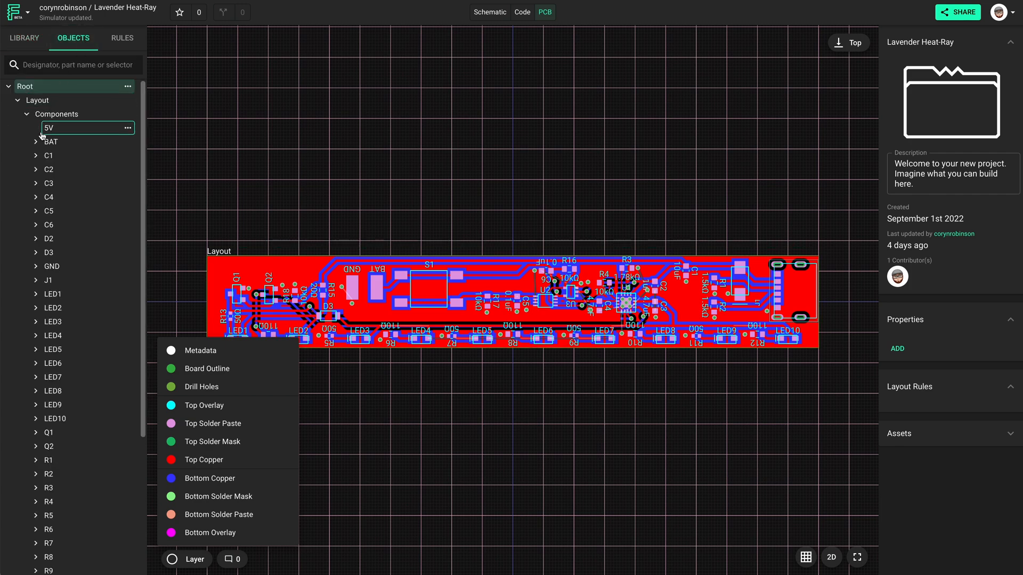